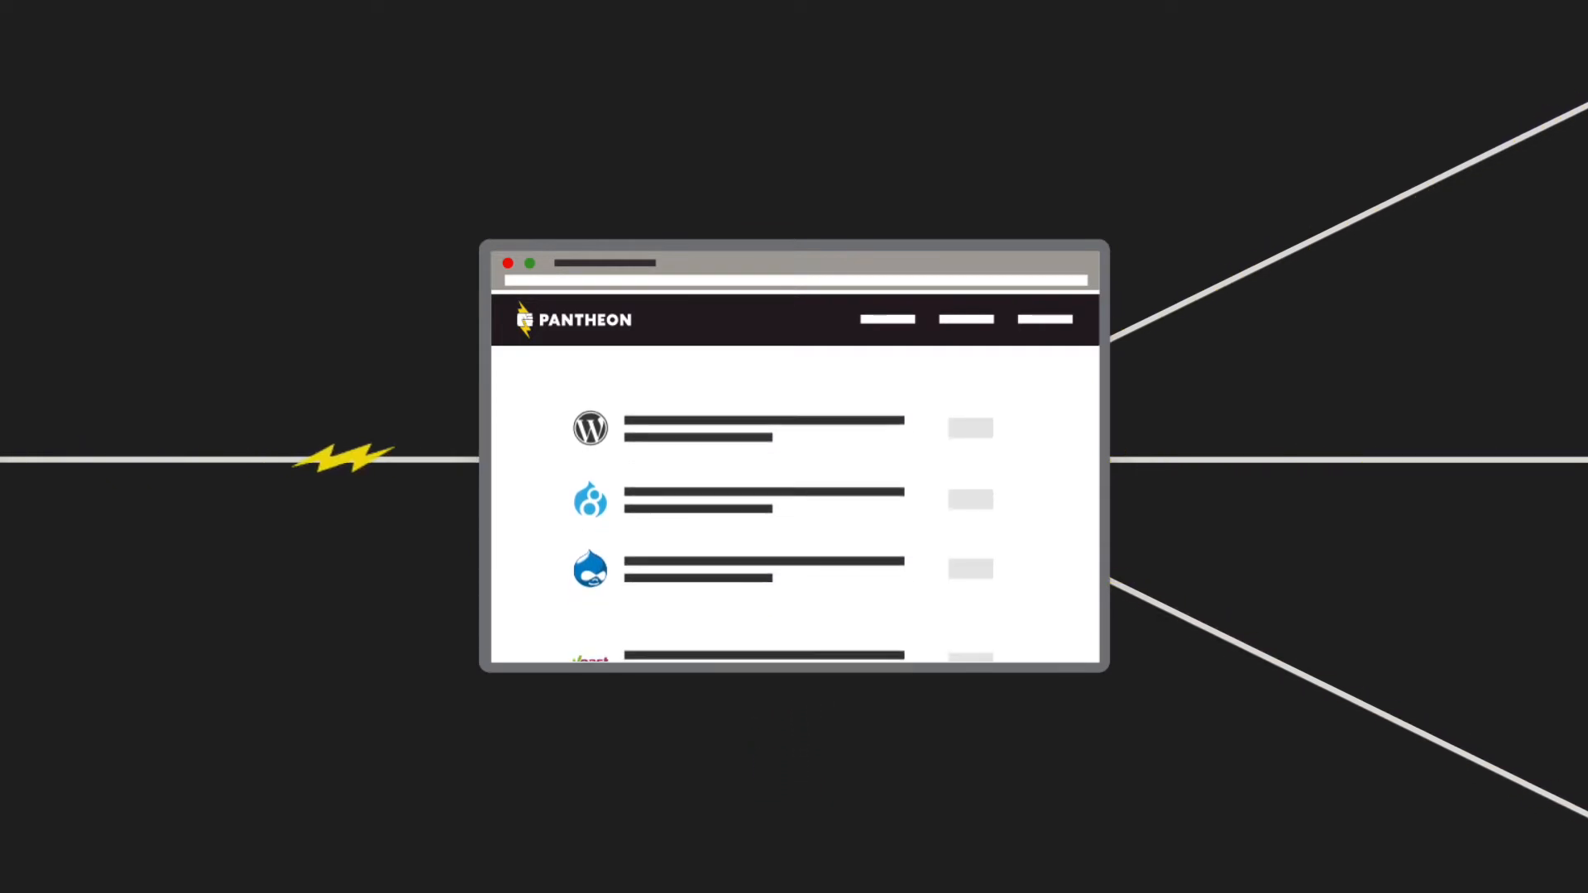
pyautogui.scroll(3)
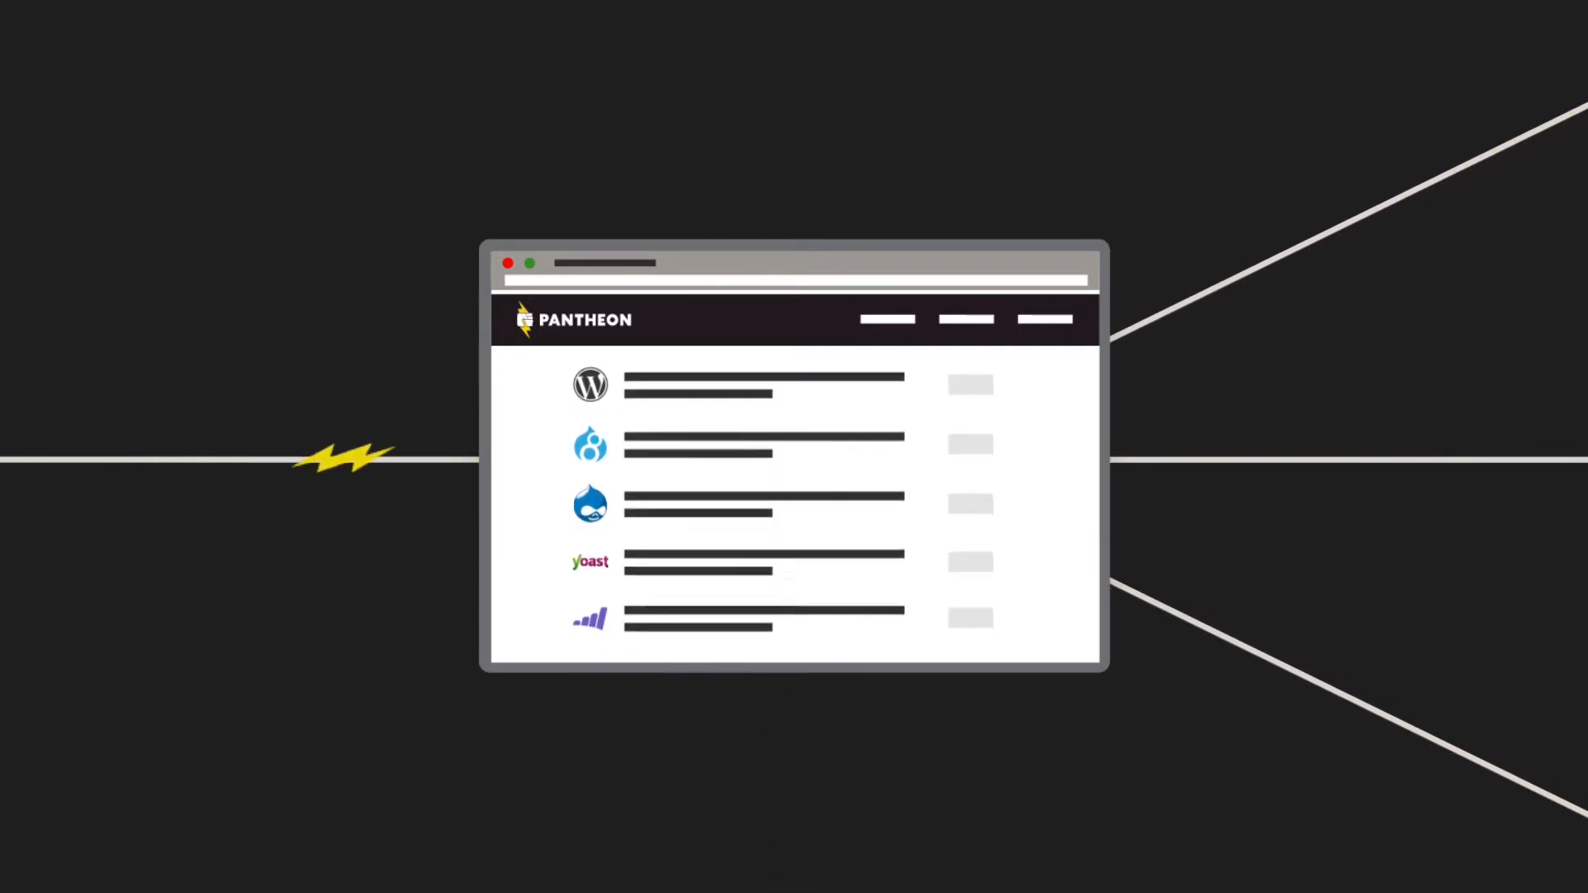
pyautogui.scroll(-3)
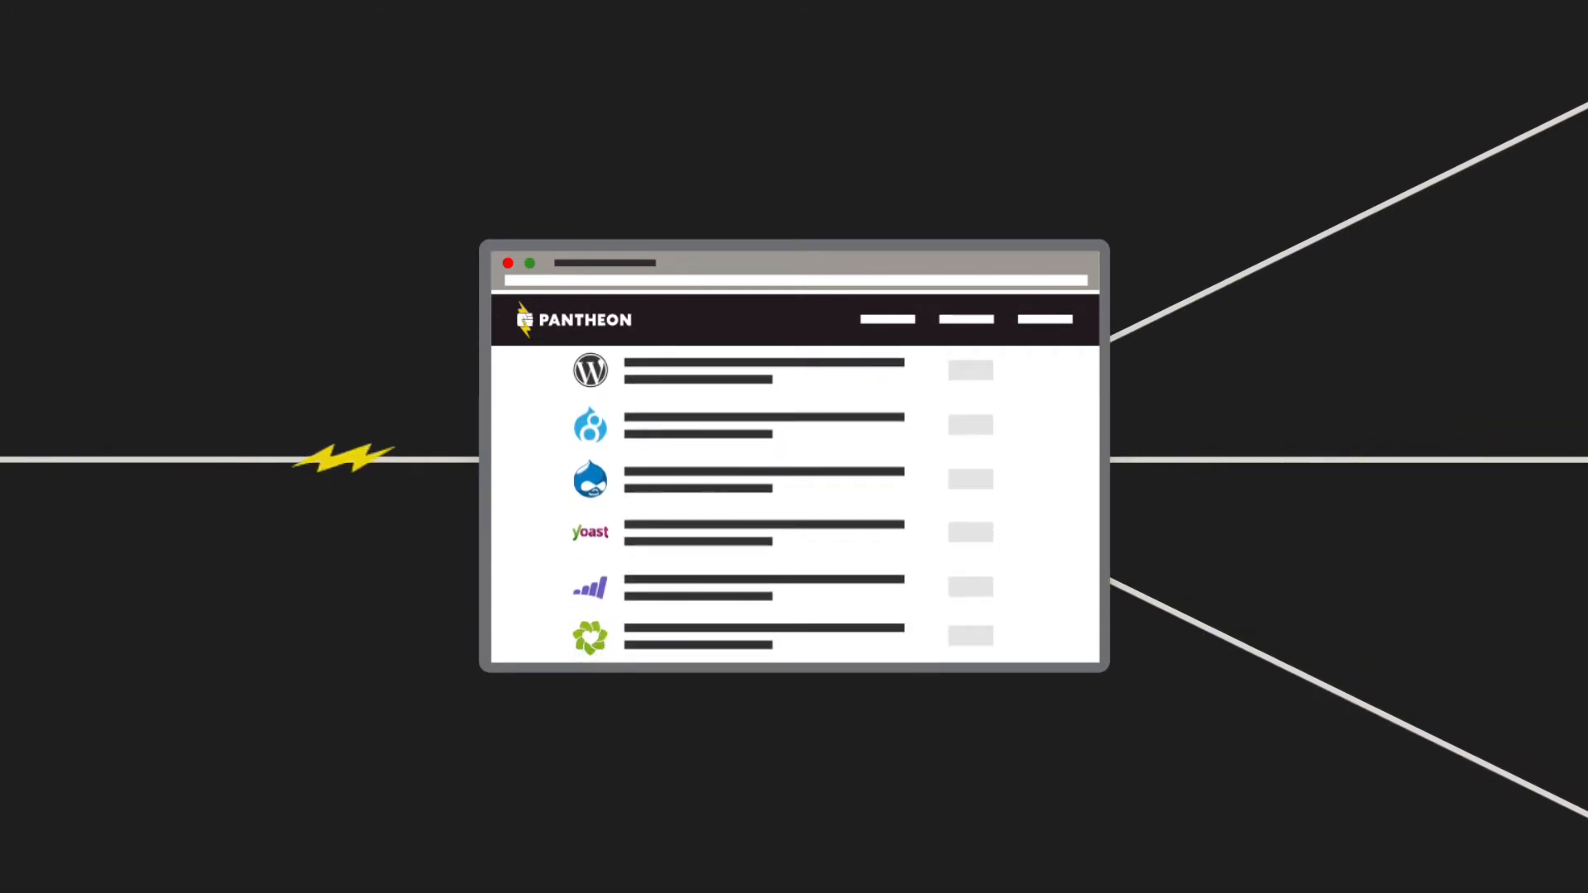